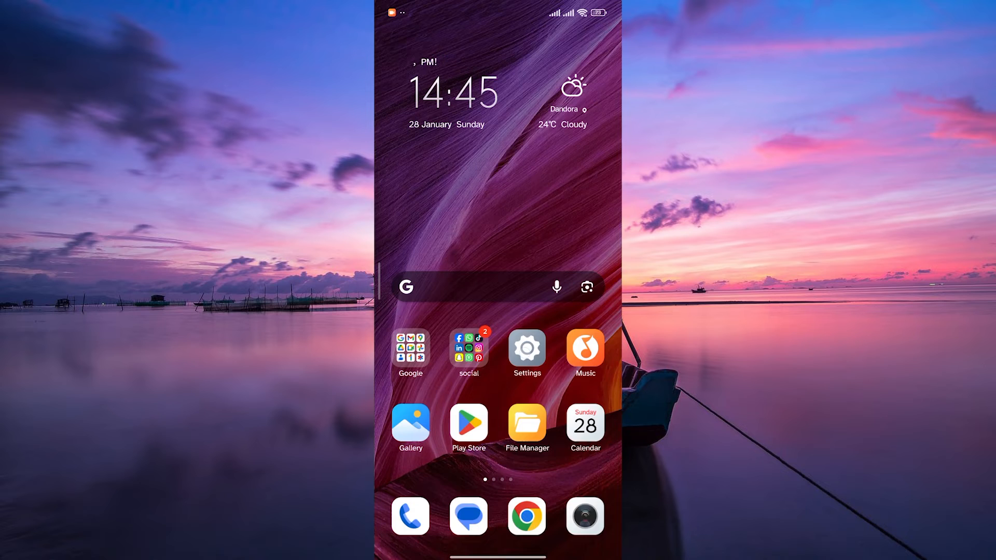
Launch the Settings app from the Android home screen.
{"action": "left_click", "coordinate": [525, 349]}
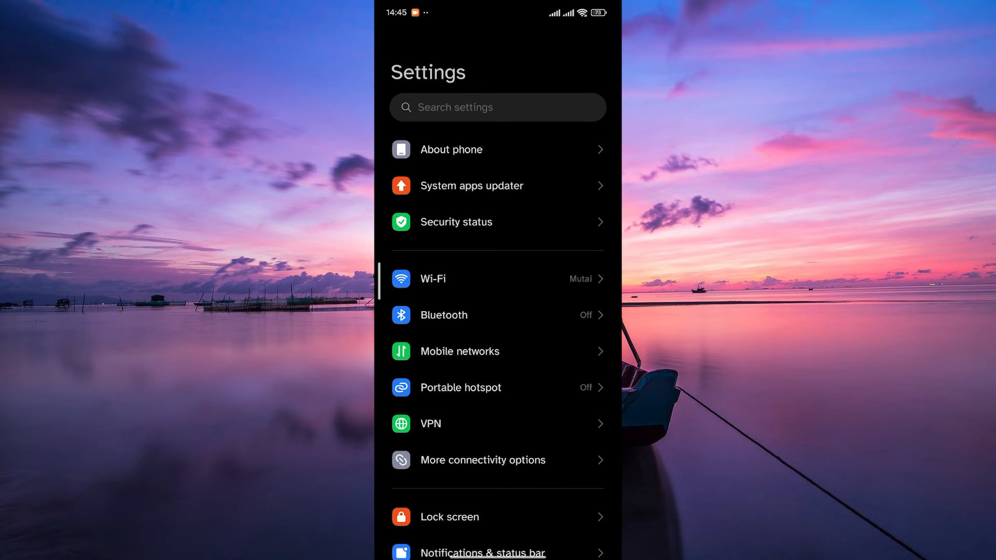
Open the Apps section to show Manage apps with installed apps and sizes.
{"action": "scroll", "scroll_direction": "down", "scroll_amount": 3}
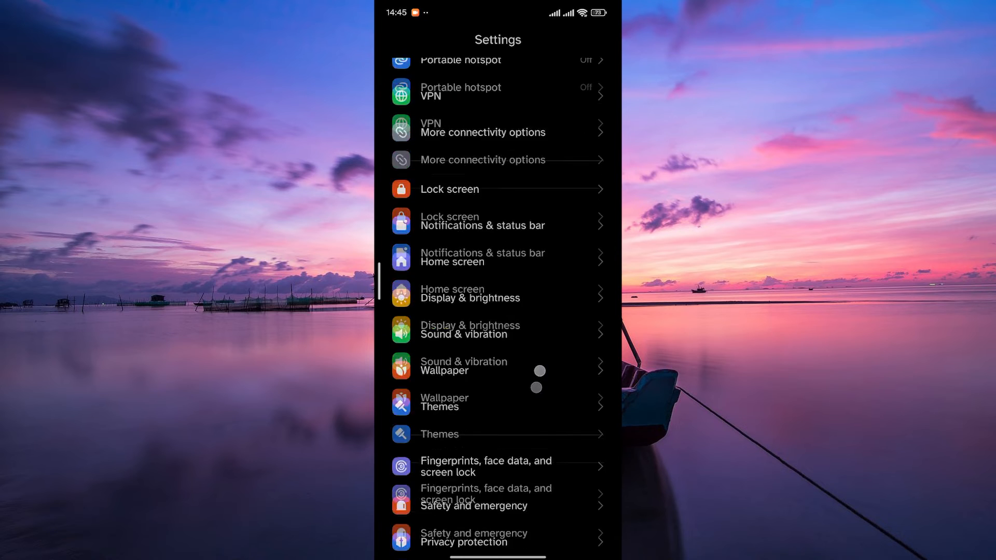
{"action": "scroll", "scroll_direction": "down", "scroll_amount": 3}
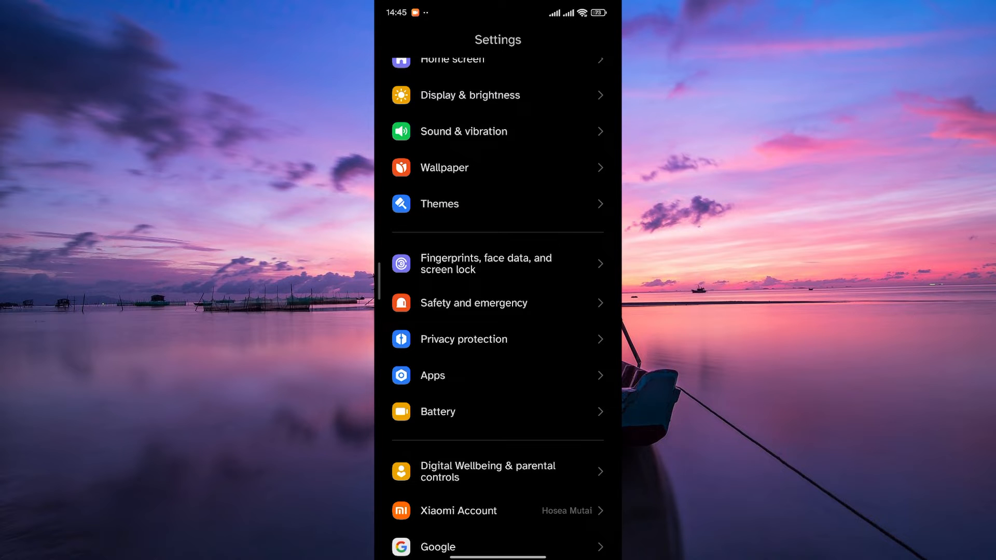
{"action": "left_click", "coordinate": [431, 374]}
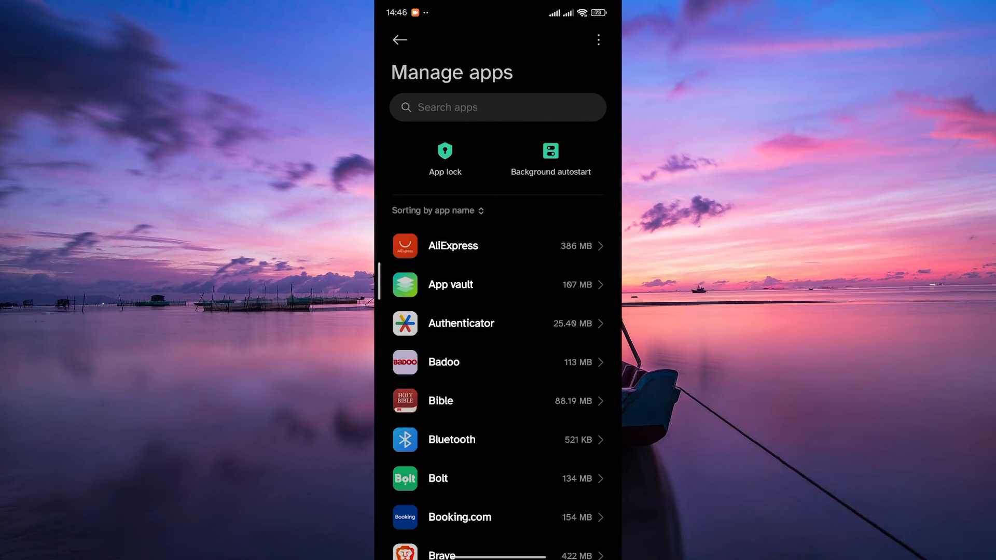
Select WhatsApp in the Manage apps list to reach its data usage details.
{"action": "scroll", "scroll_direction": "down", "scroll_amount": 3}
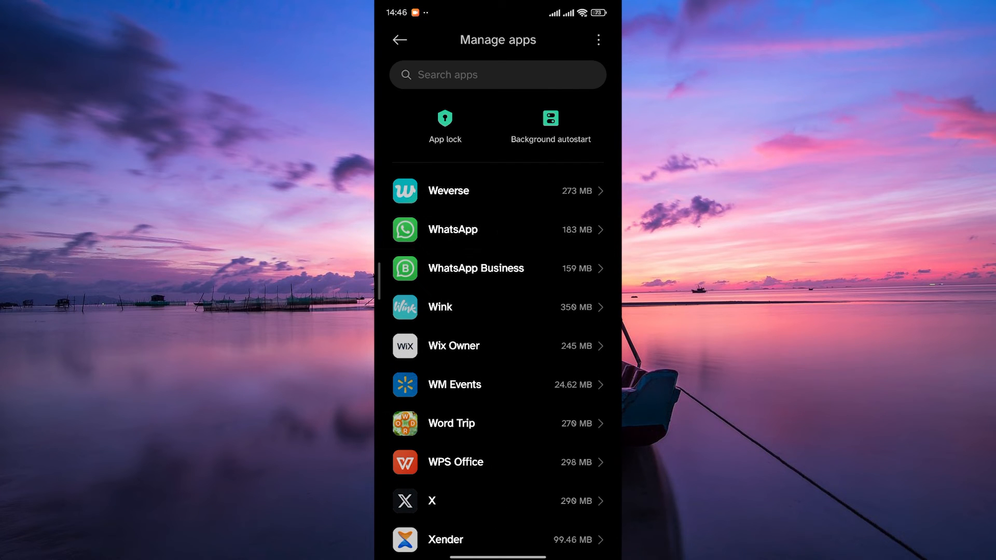
{"action": "left_click", "coordinate": [452, 229]}
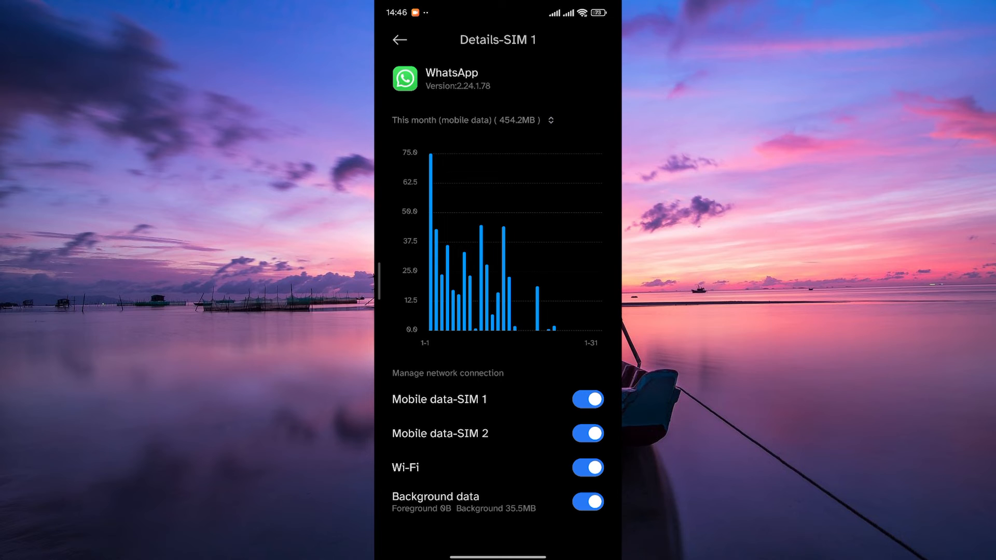
Switch off WhatsApp's Wi-Fi toggle under Manage network connection.
{"action": "left_click", "coordinate": [586, 467]}
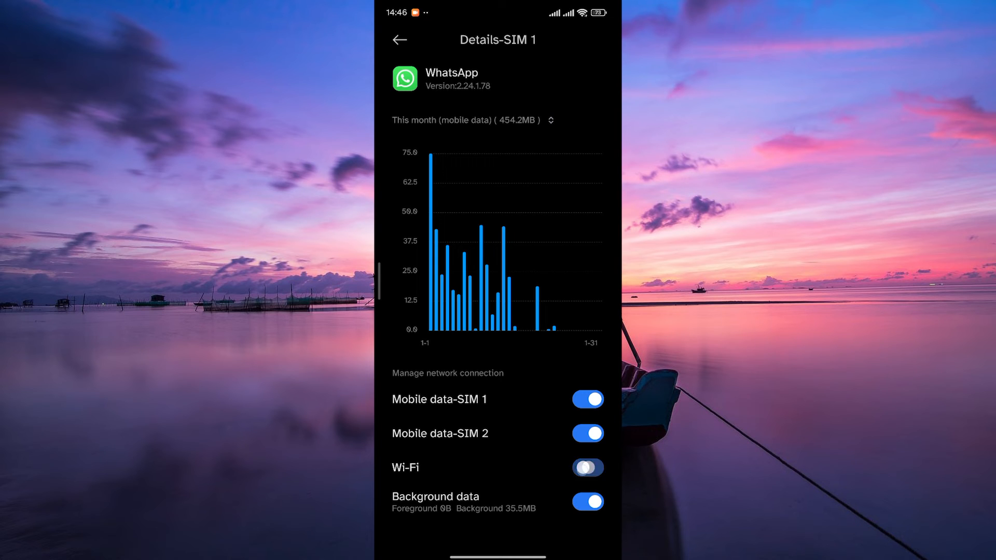
{"action": "left_click", "coordinate": [585, 467]}
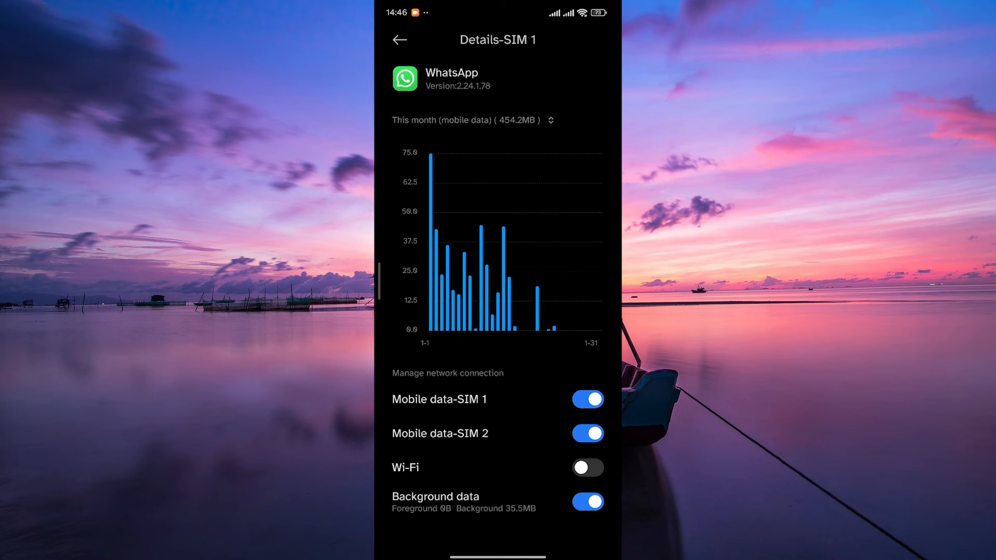